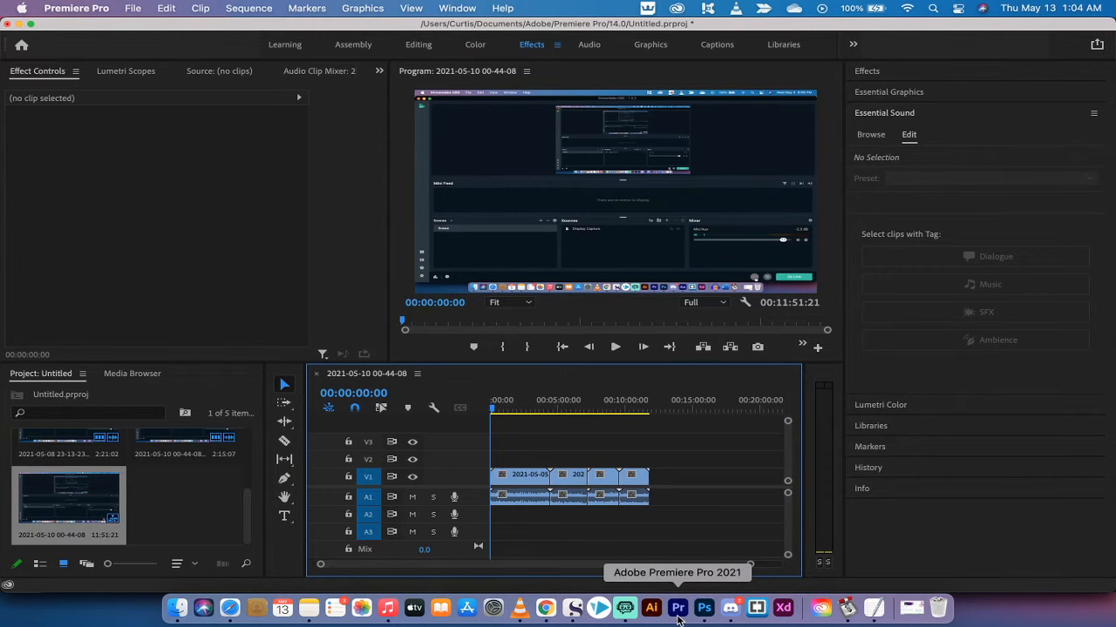
mouse_move(490, 174)
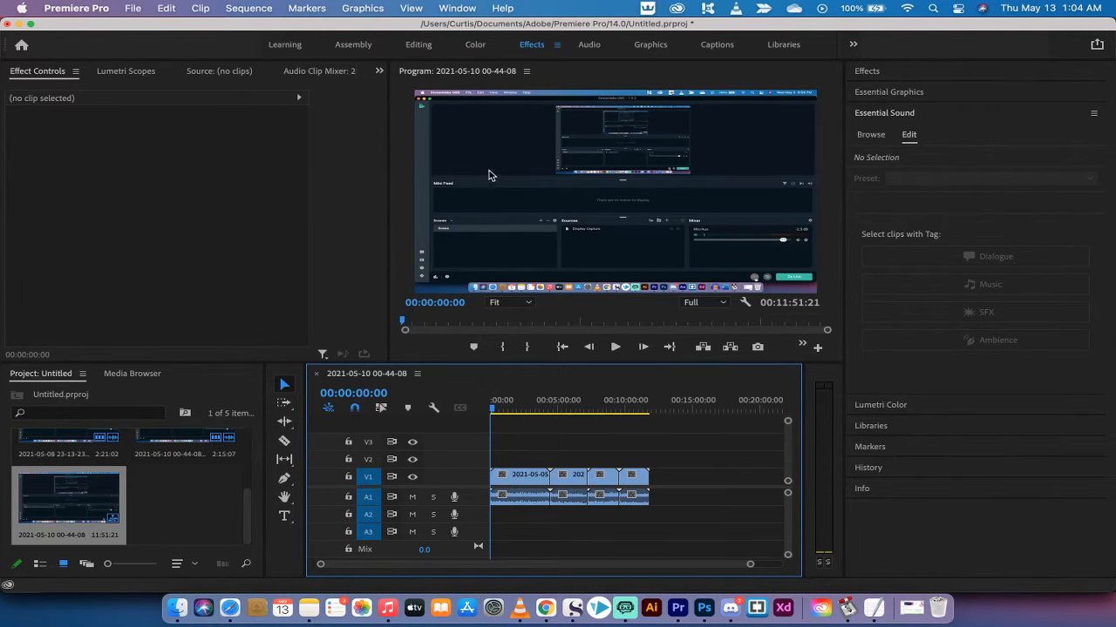
Step: Switch Premiere Pro to the Editing workspace layout
left_click(418, 44)
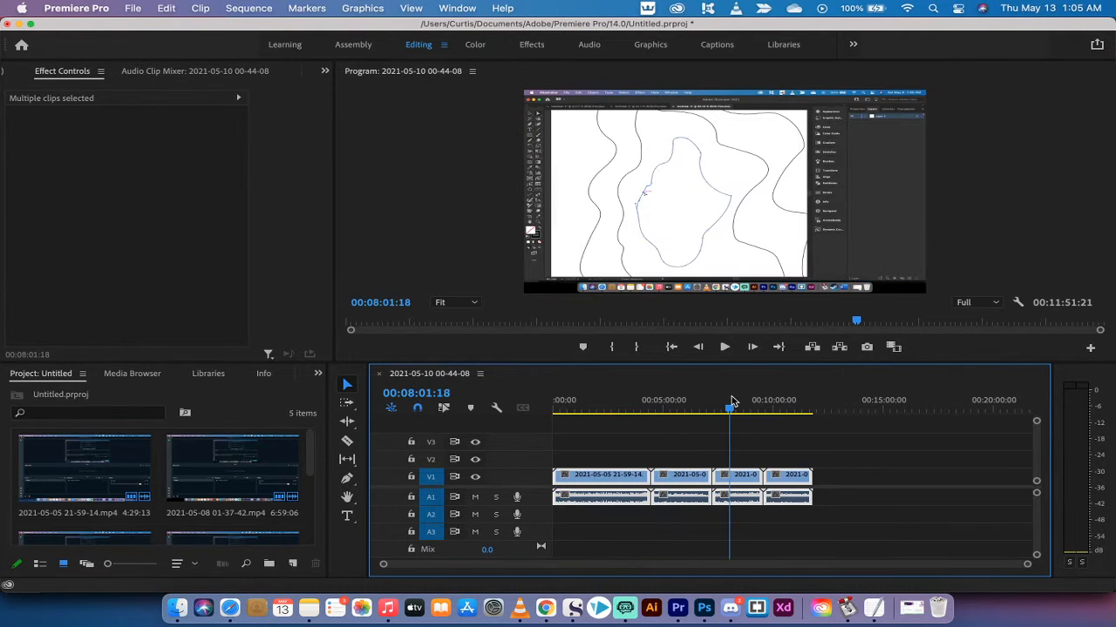
Step: Clear the timeline selection and select the four dialogue clips on Audio 1
left_click(571, 400)
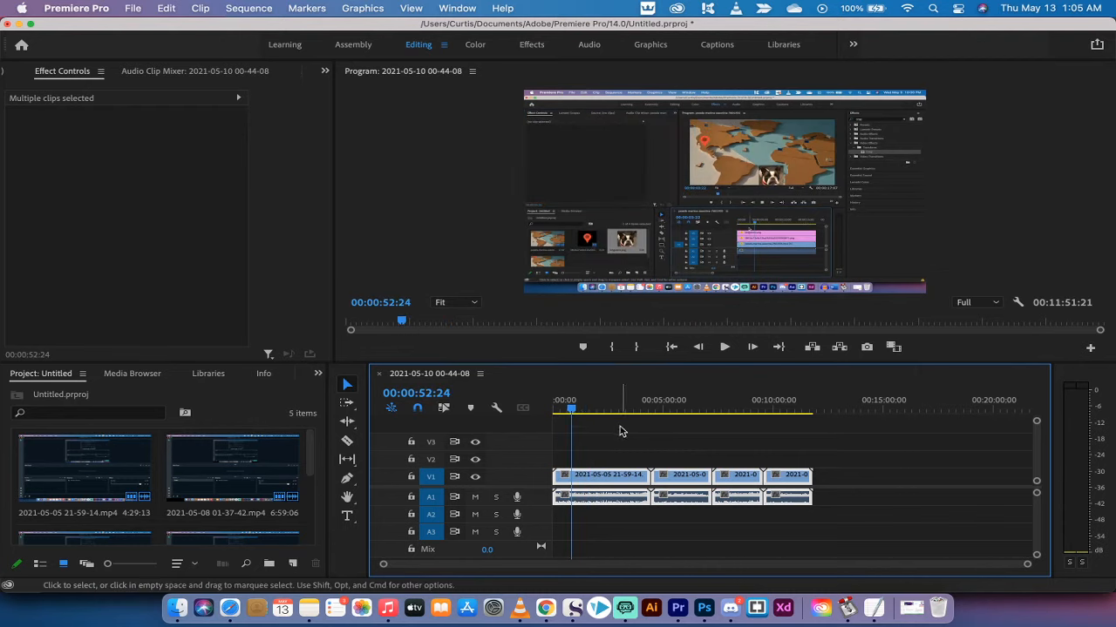
left_click(623, 431)
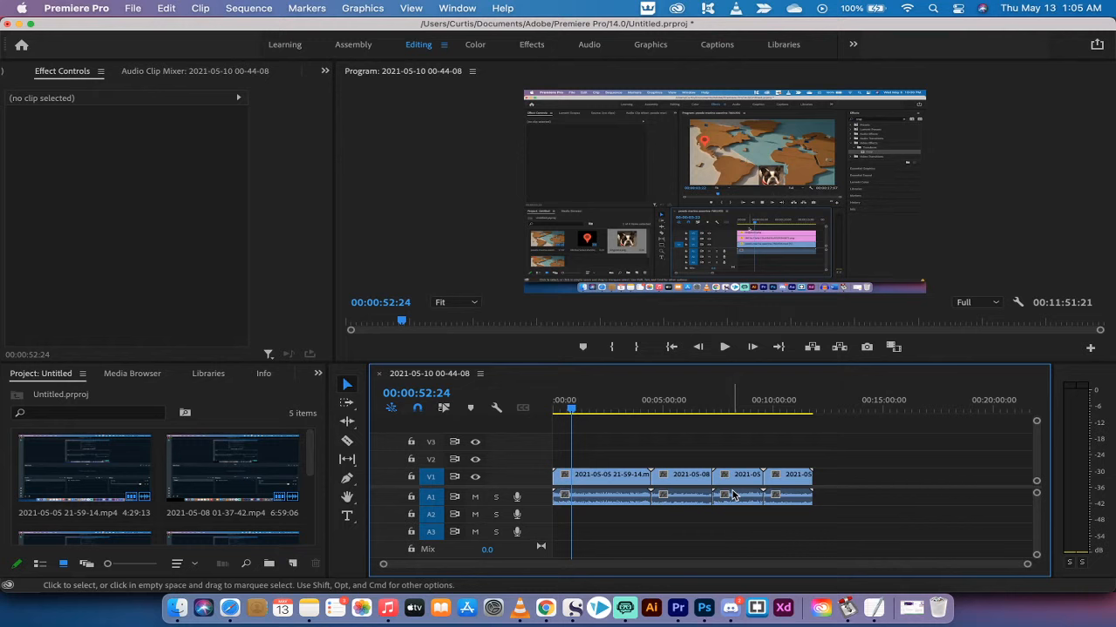
left_click(584, 408)
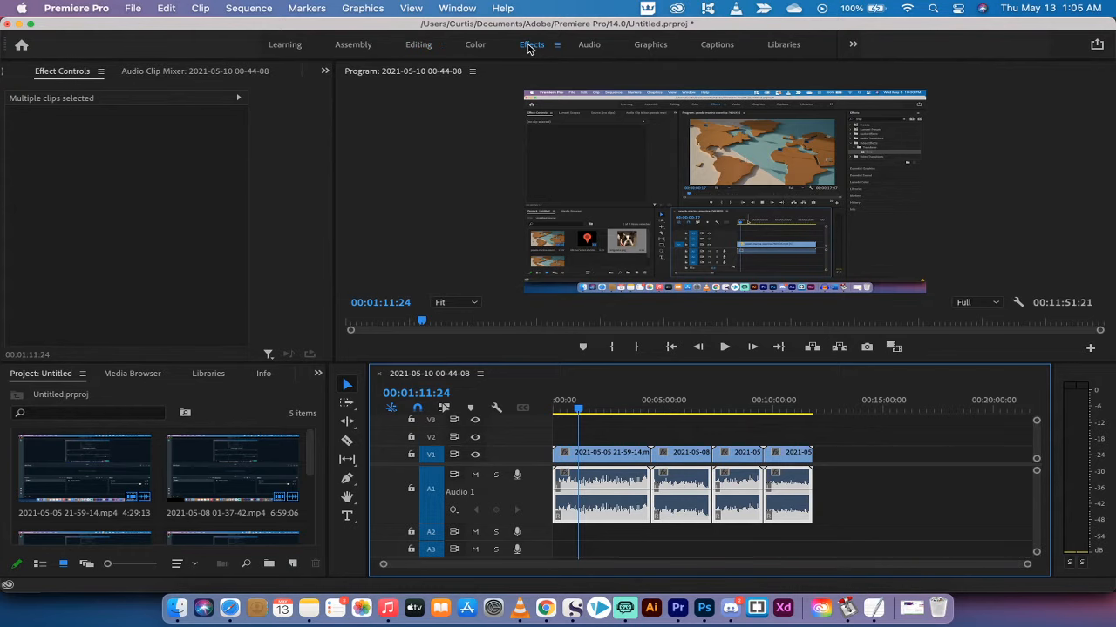
Step: Switch to the Effects workspace and dock the Essential Sound panel via the Window menu
left_click(531, 44)
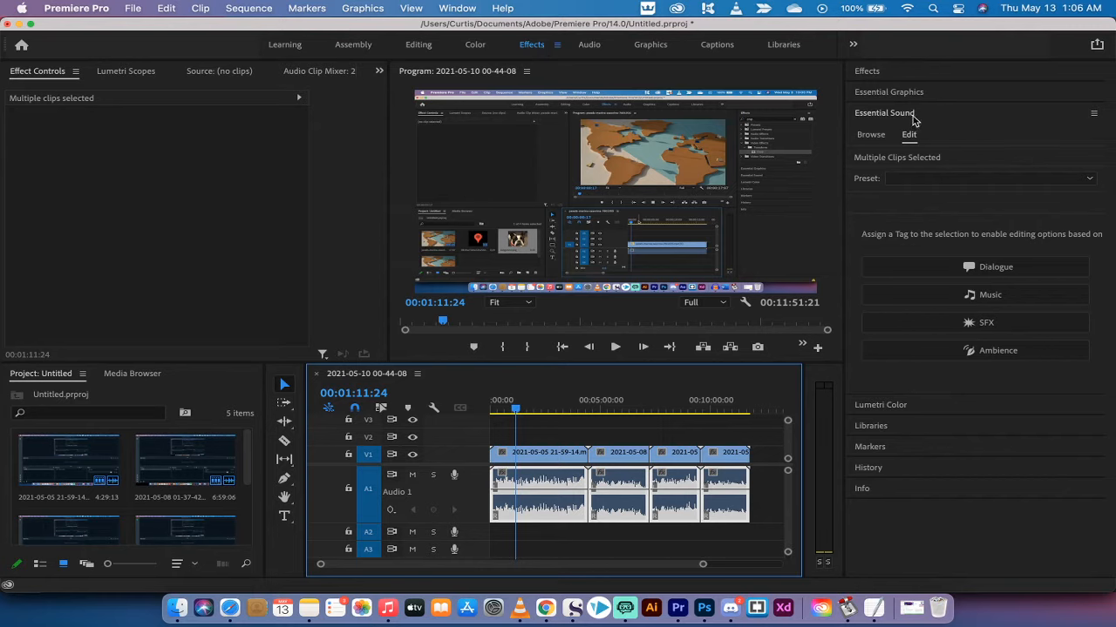
left_click(884, 112)
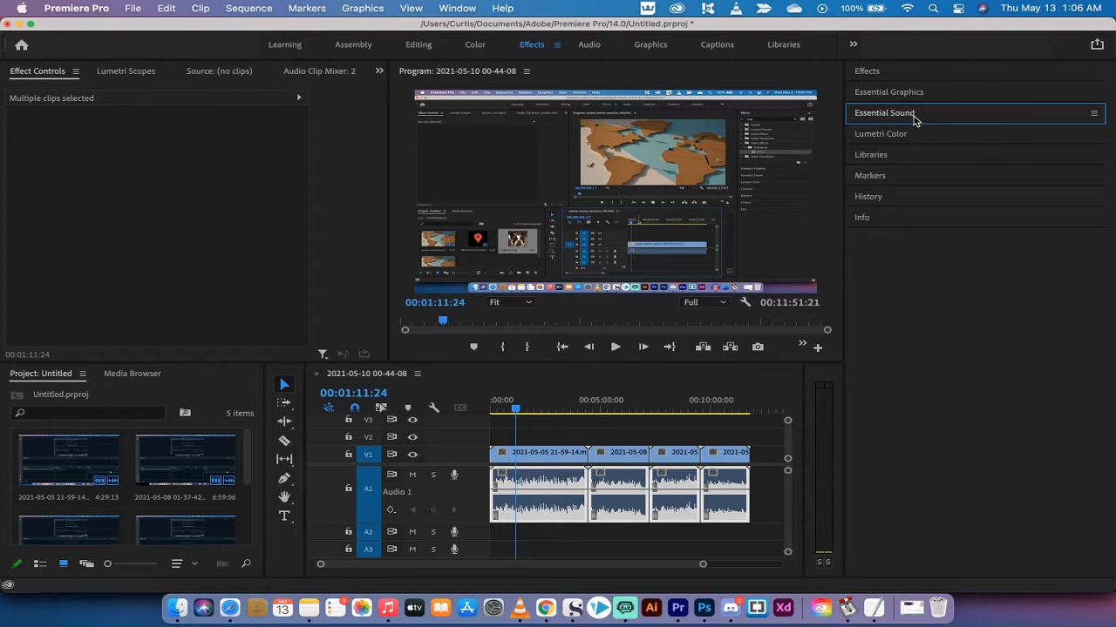
left_click(458, 8)
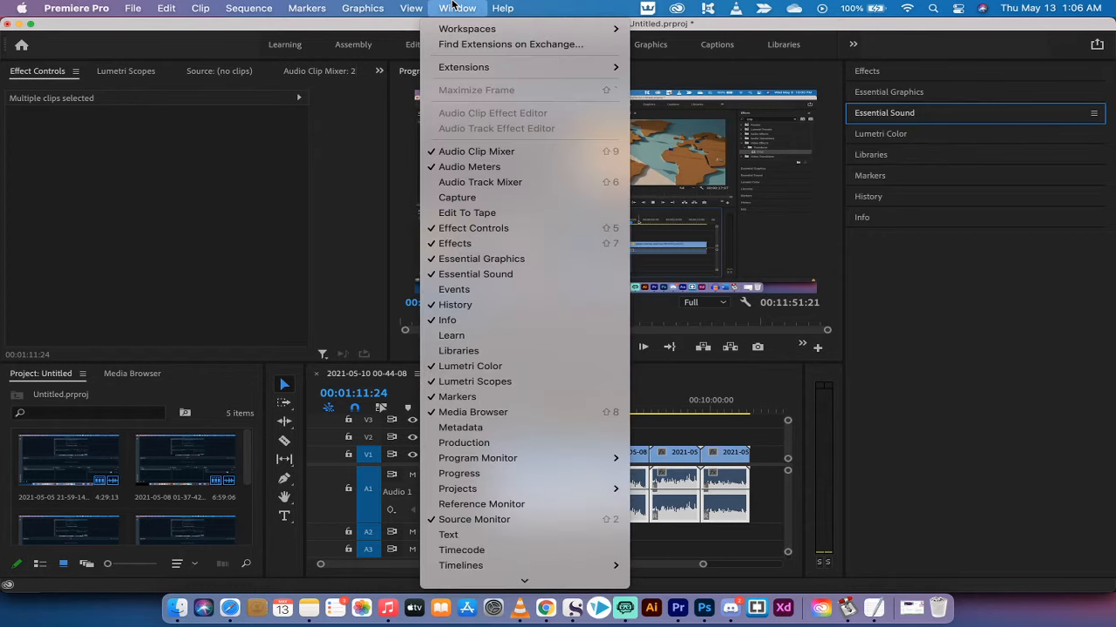
mouse_move(455, 243)
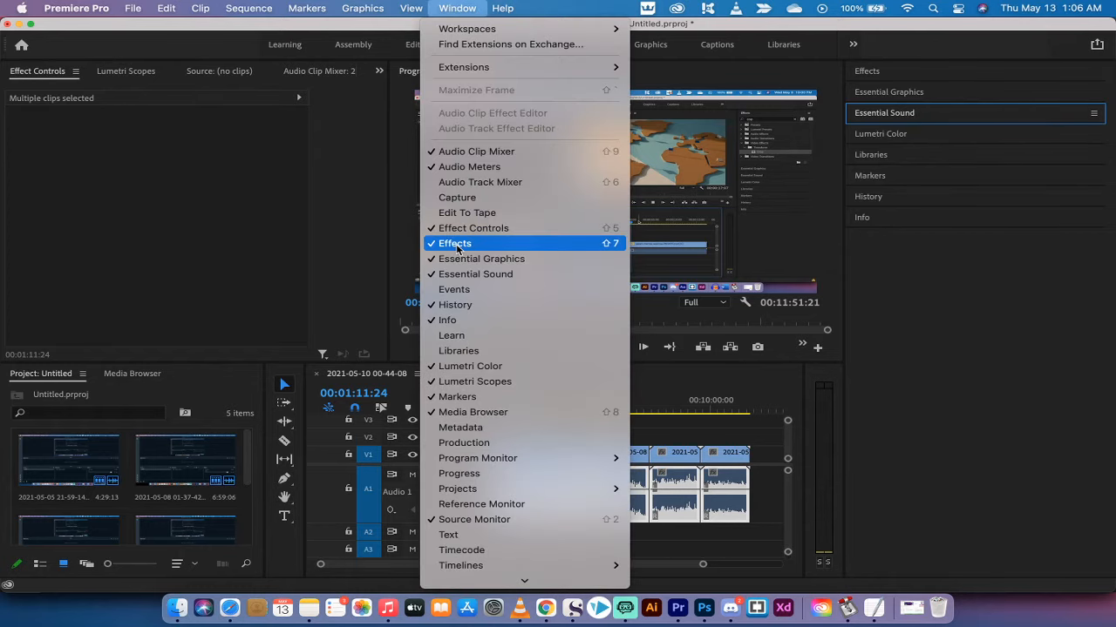
mouse_move(475, 274)
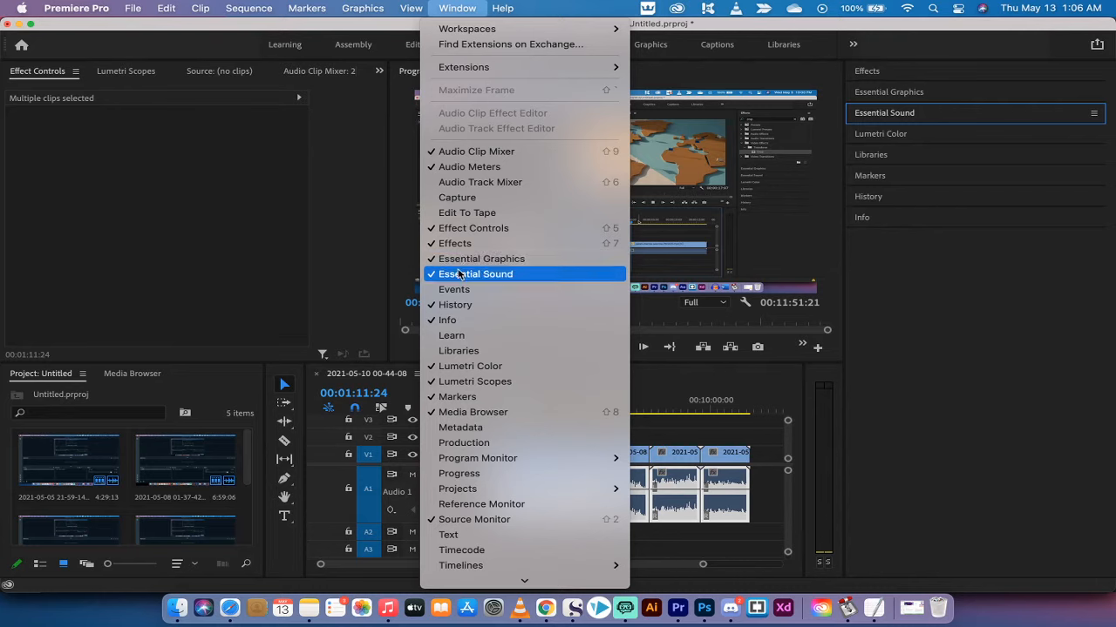
left_click(476, 274)
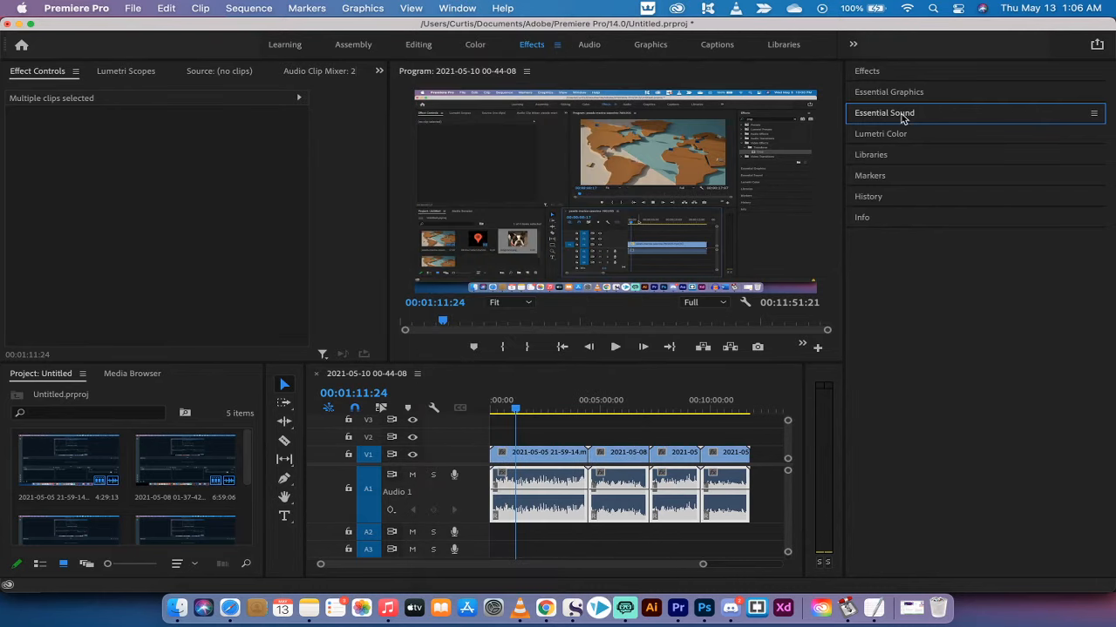
Step: Expand the Essential Sound panel and tag the selected clips as Dialogue
left_click(884, 113)
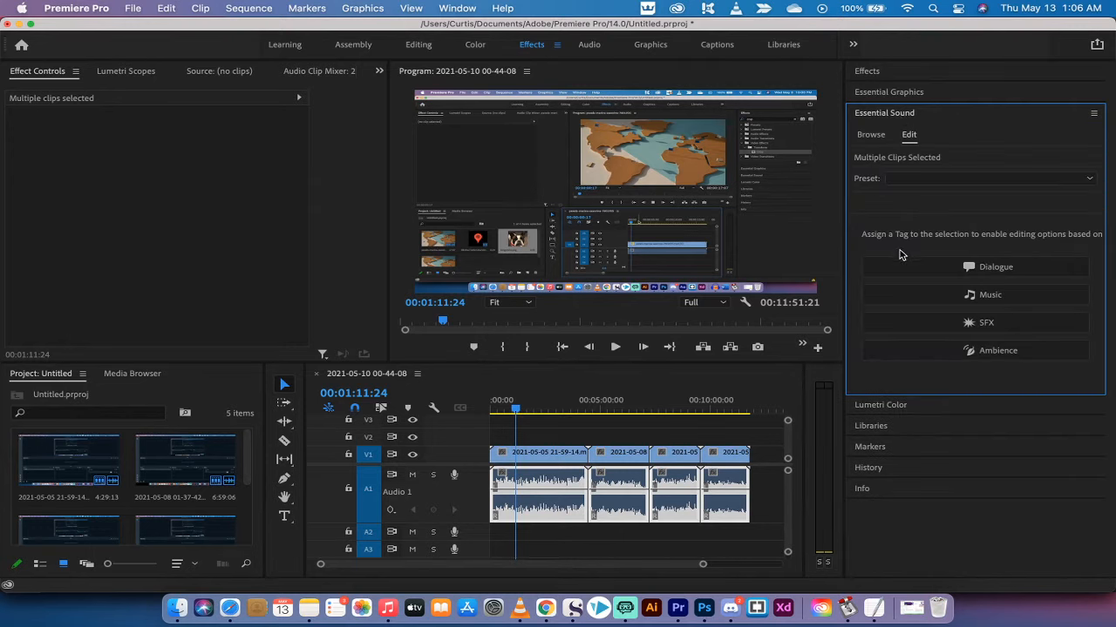
mouse_move(926, 300)
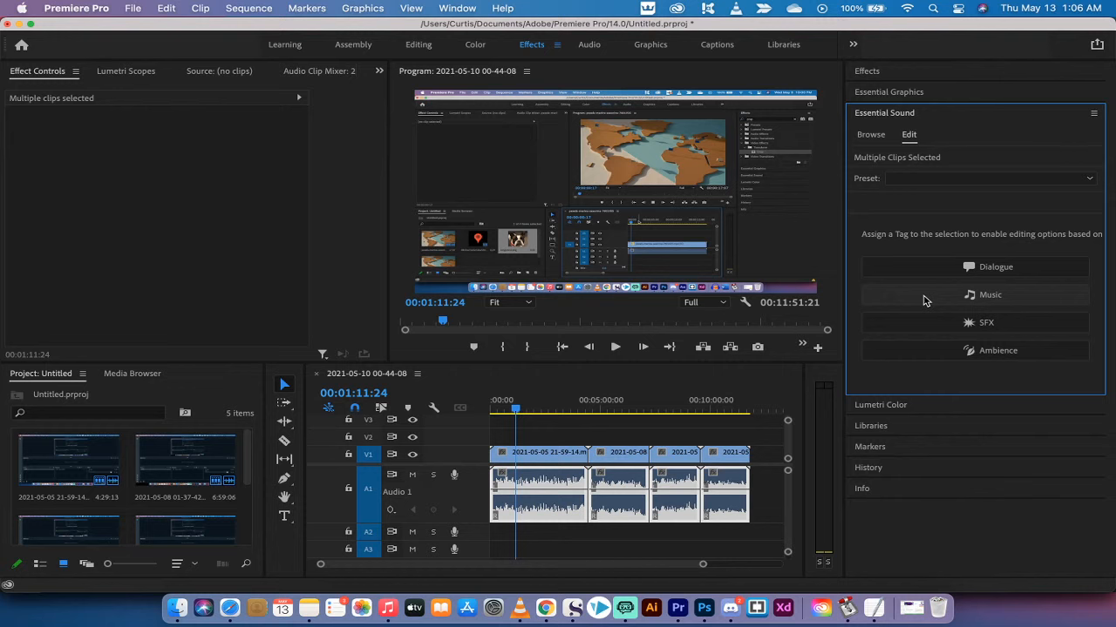
mouse_move(893, 242)
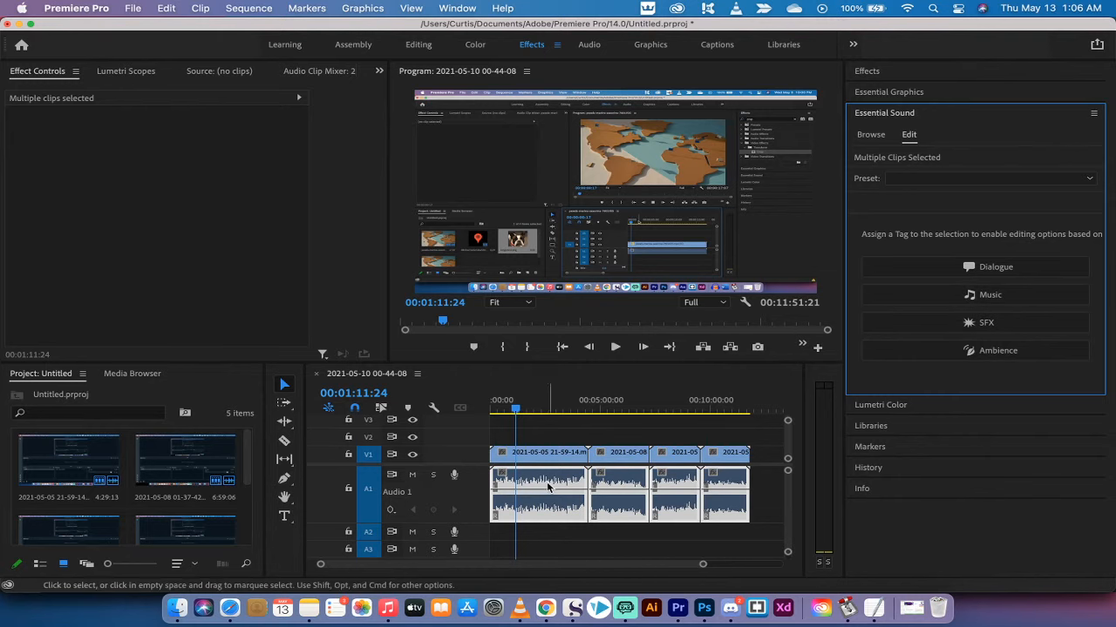
mouse_move(549, 488)
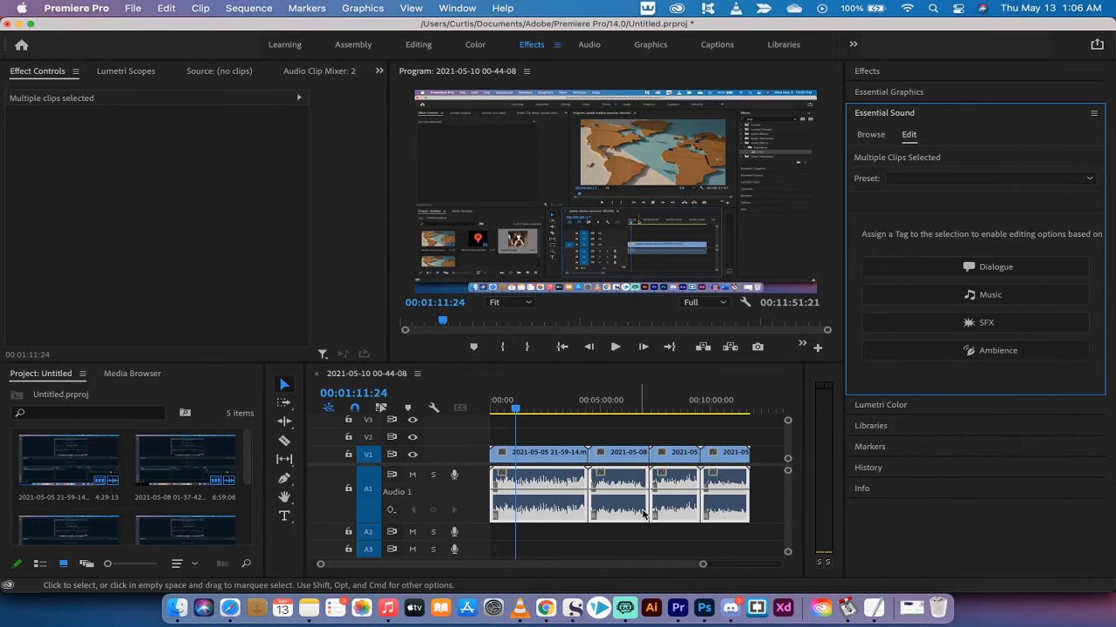
mouse_move(619, 514)
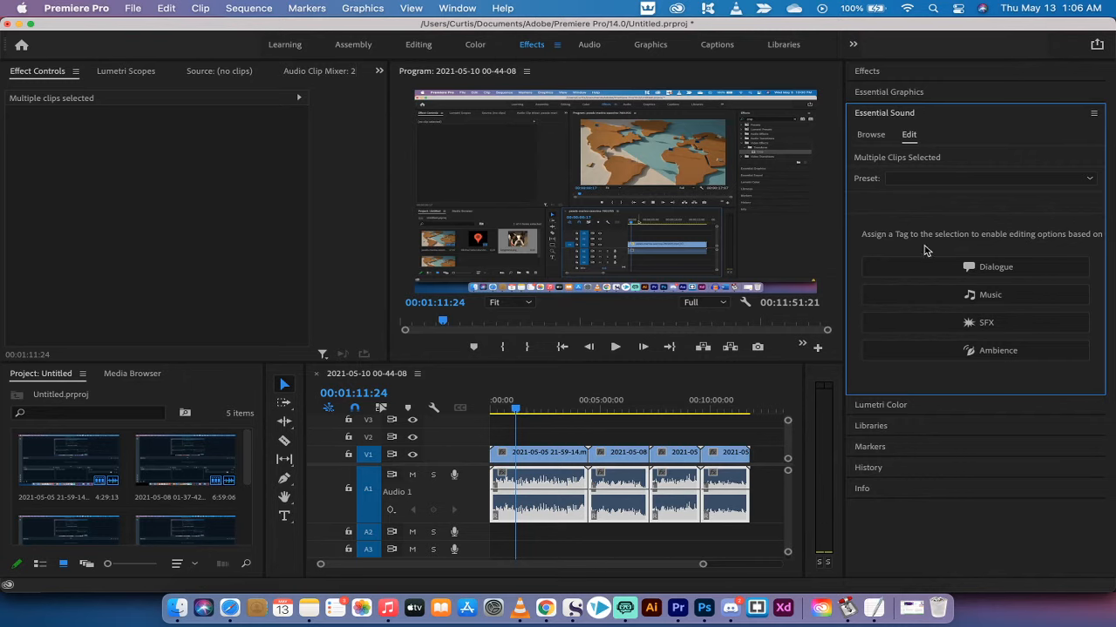
mouse_move(915, 272)
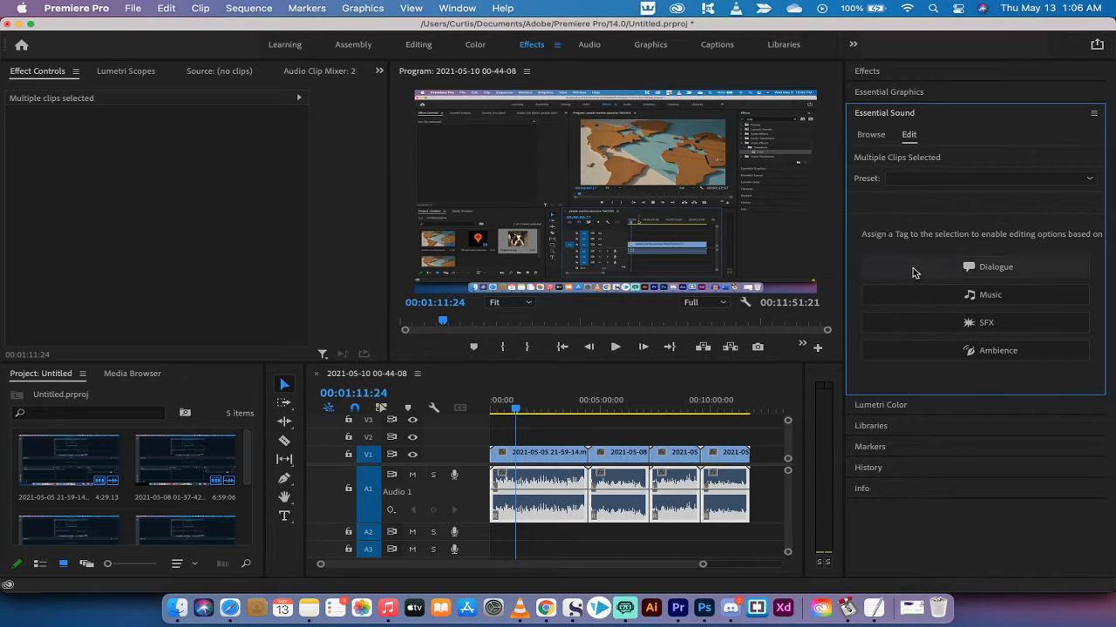
left_click(996, 266)
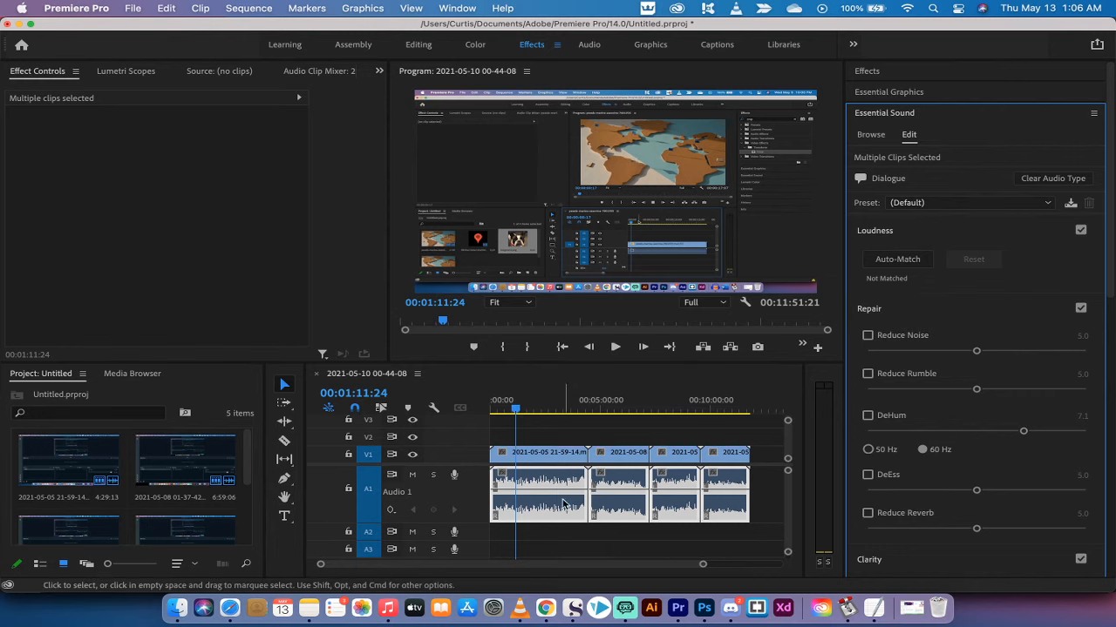
mouse_move(979, 243)
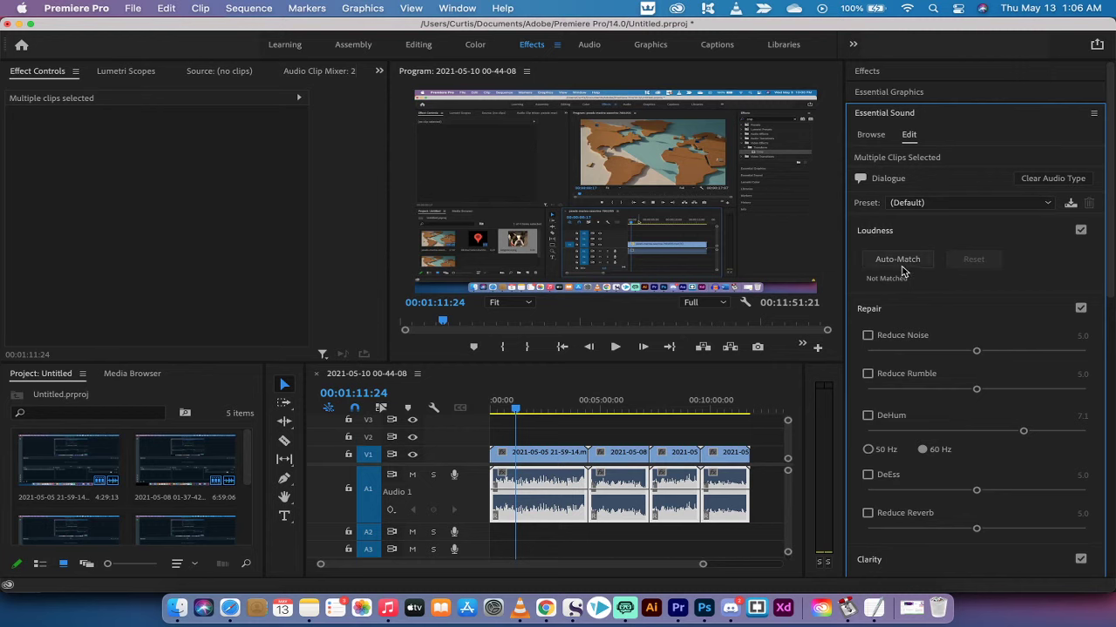
mouse_move(898, 259)
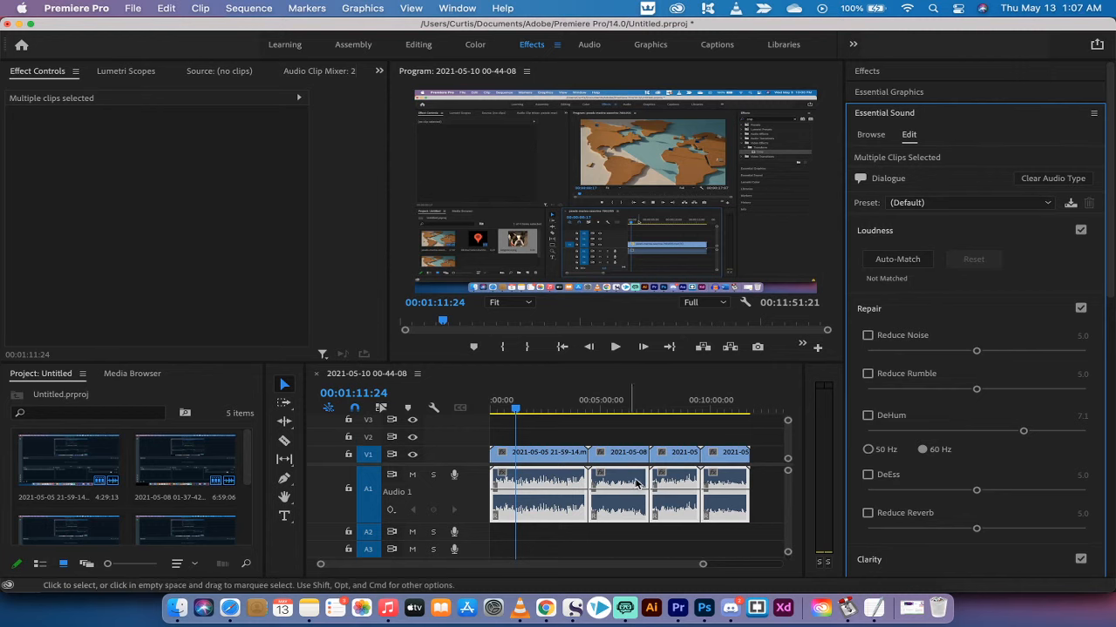
mouse_move(542, 483)
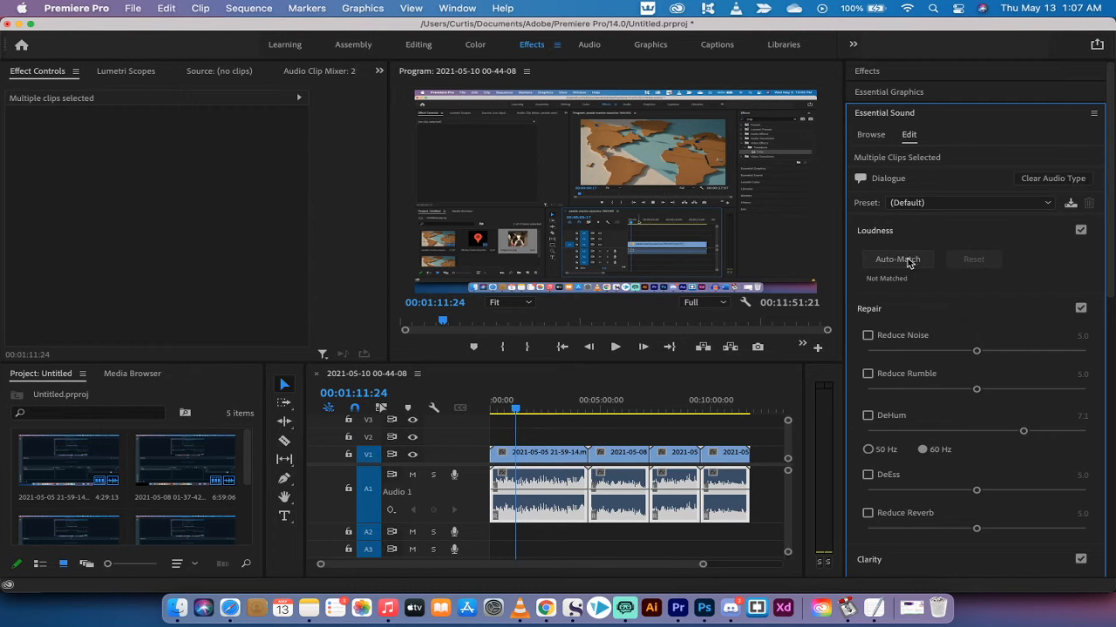
Step: Match the Dialogue clips' loudness to the -23 LUFS dialogue target
left_click(896, 259)
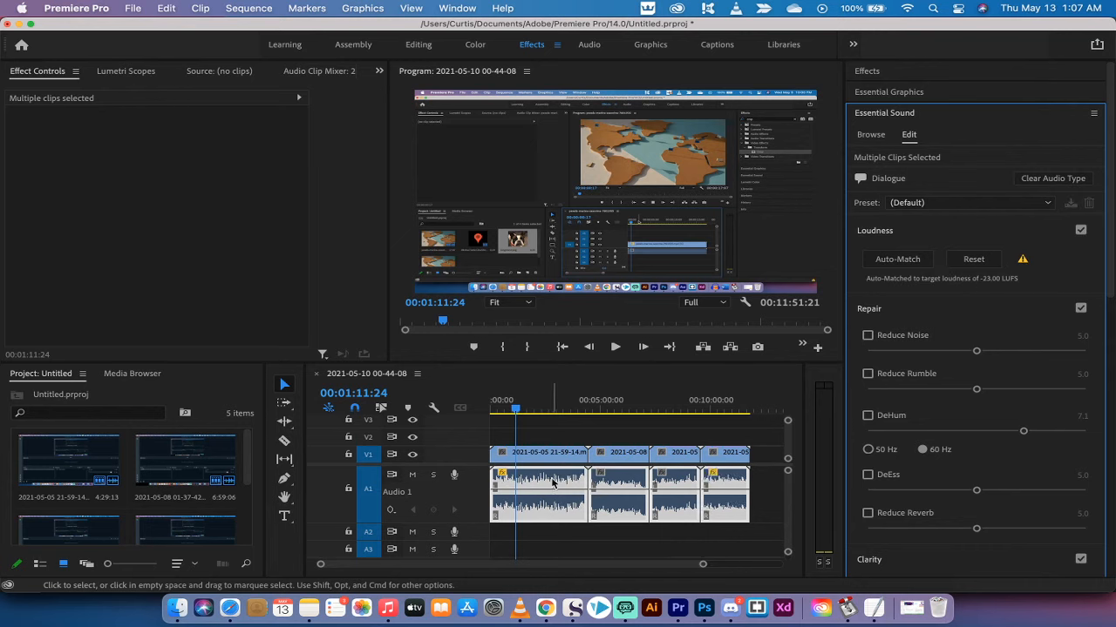
mouse_move(721, 488)
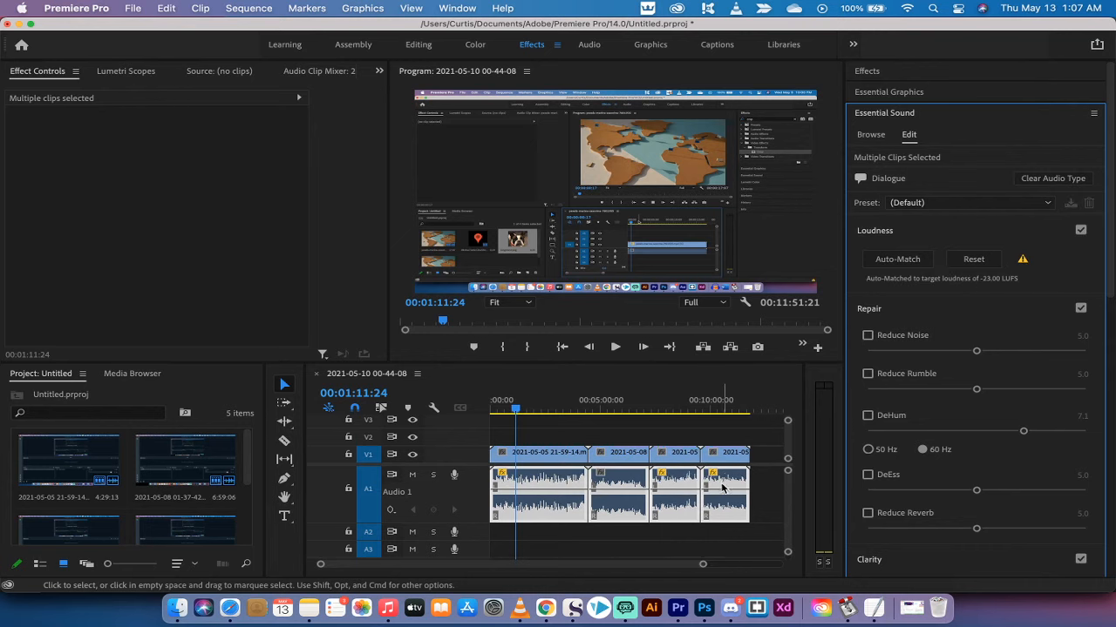
Step: Apply Auto-Match again so all four Dialogue clips match -23.00 LUFS
left_click(897, 259)
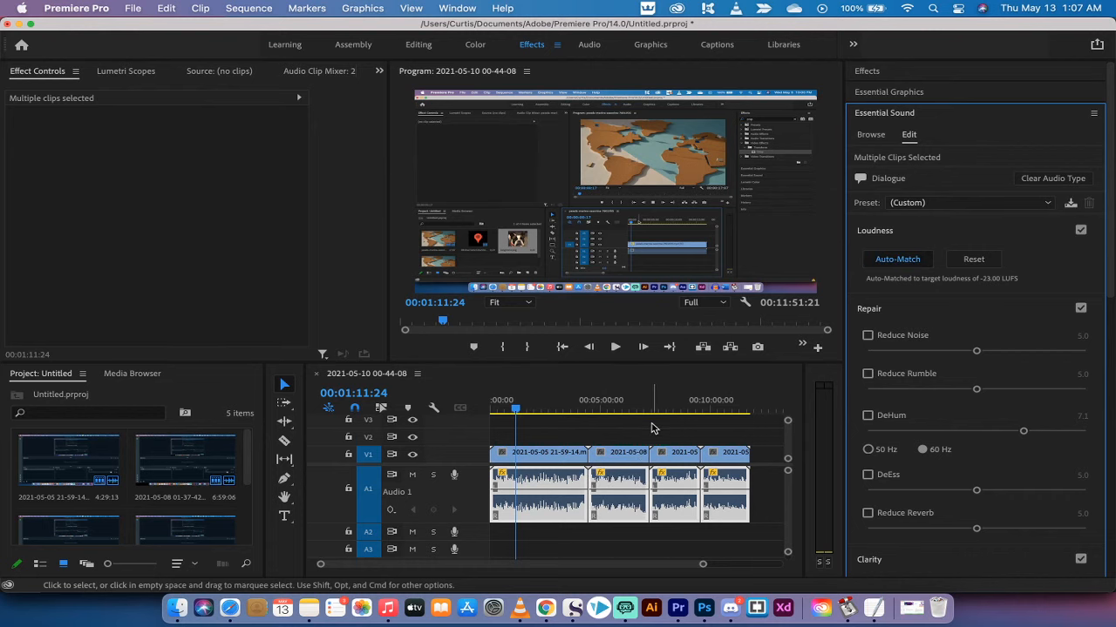
mouse_move(641, 440)
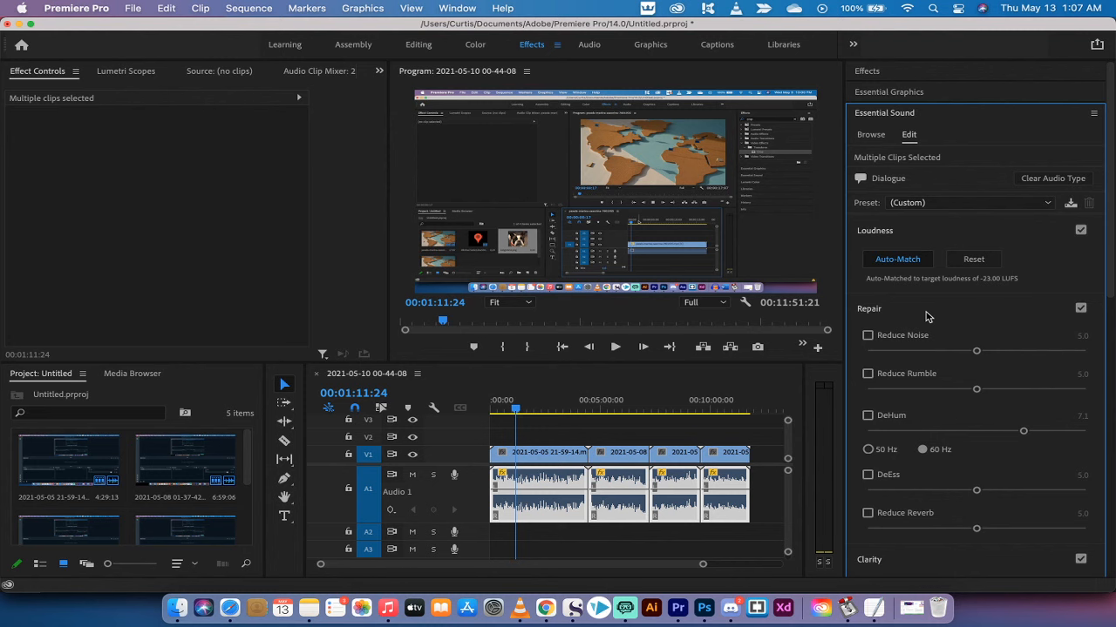
mouse_move(760, 310)
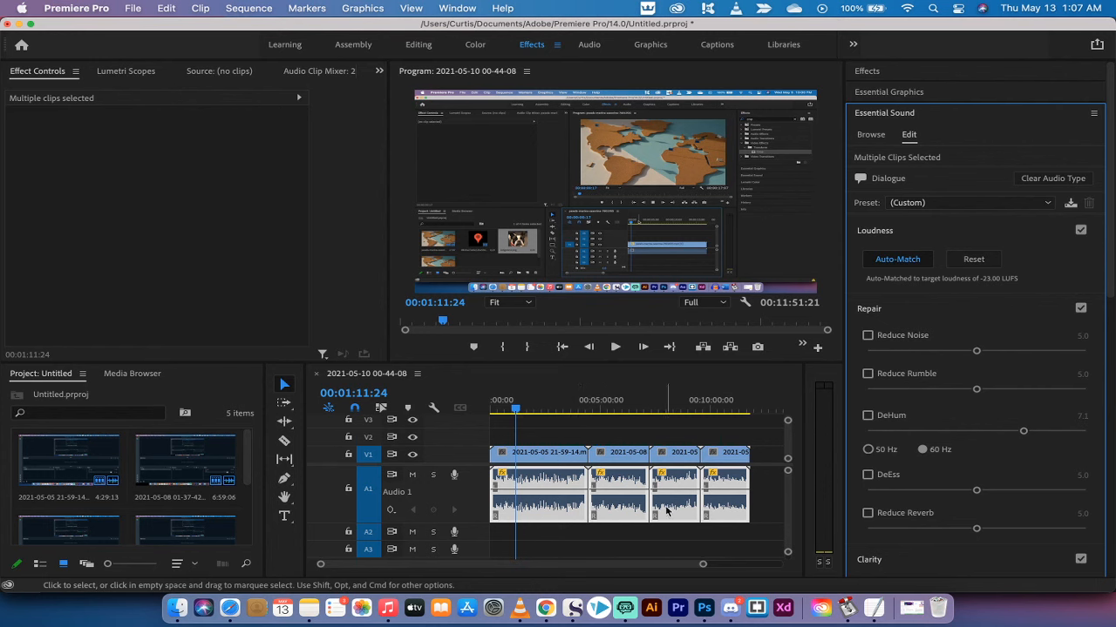
mouse_move(624, 607)
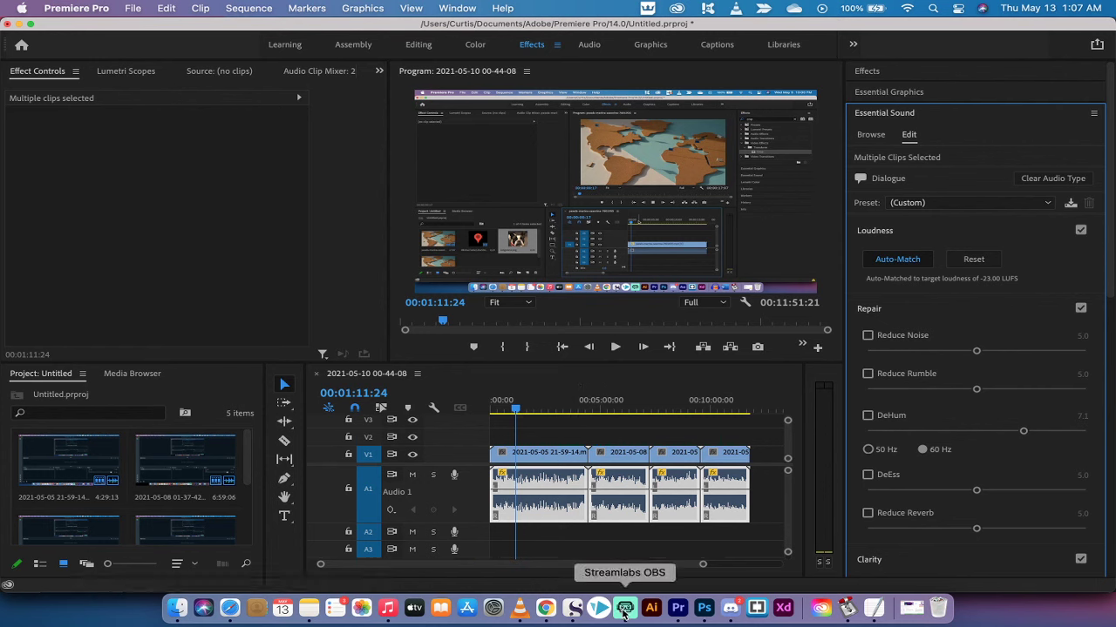